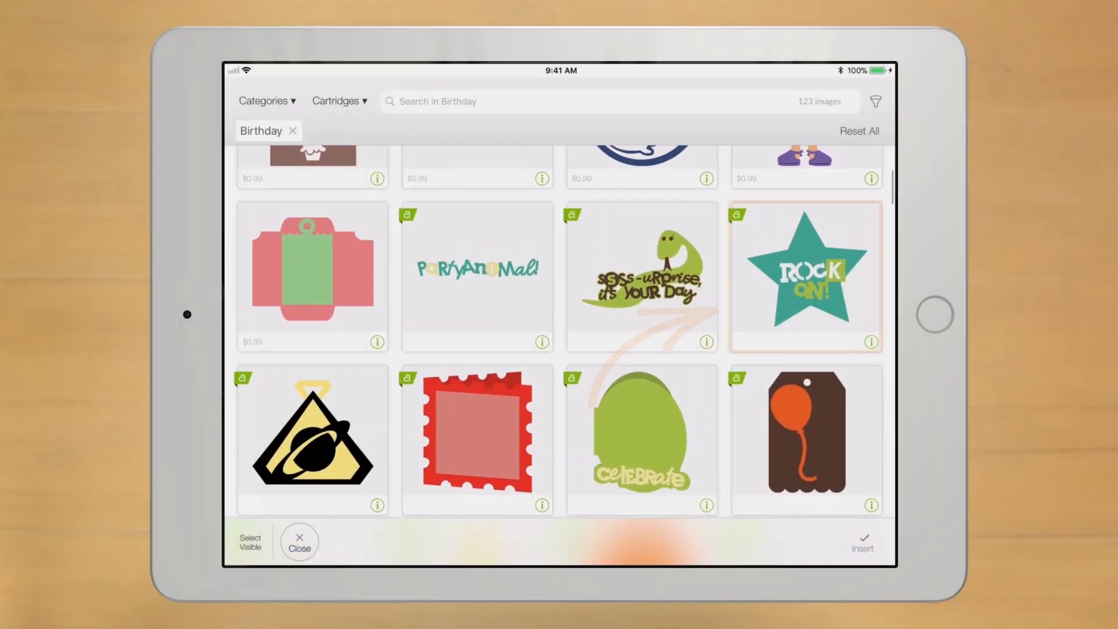
# Select Birthday images (ROCK ON star, party animal, Celebrate egg) and insert them onto the canvas
pyautogui.click(804, 276)
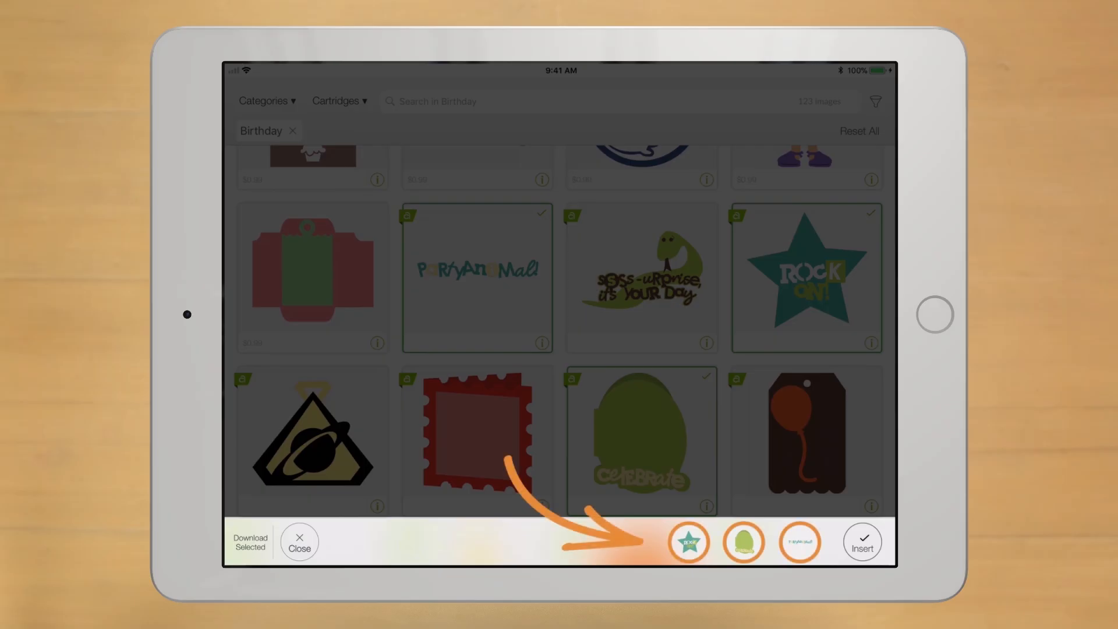
pyautogui.click(249, 539)
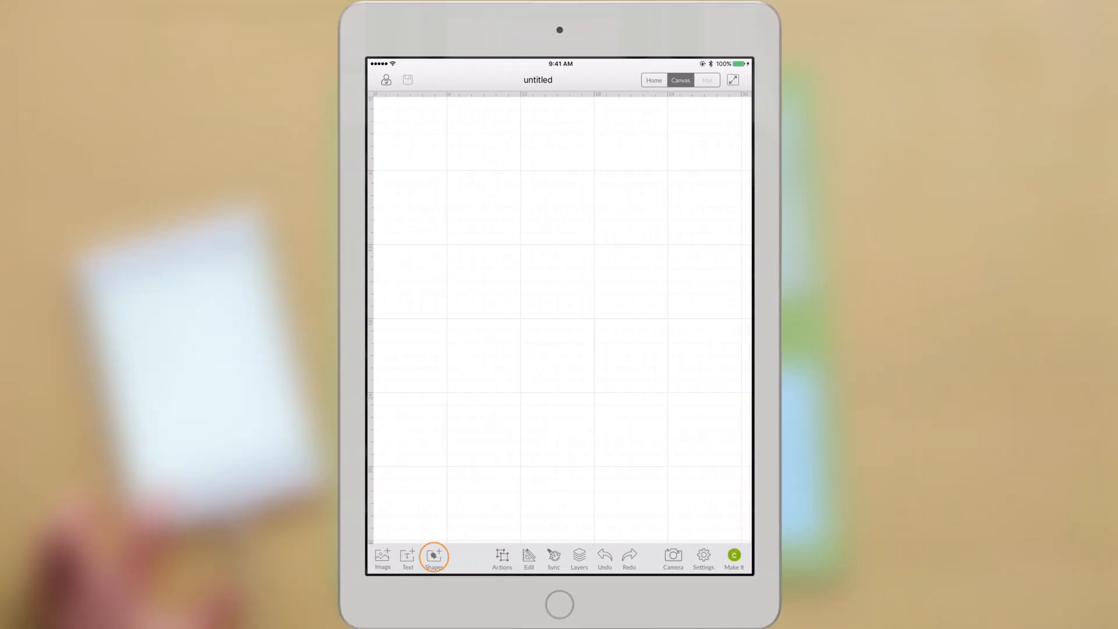
# Add two circles, a heart and a star from Shapes and send them to the mat preview with Make It
pyautogui.click(420, 522)
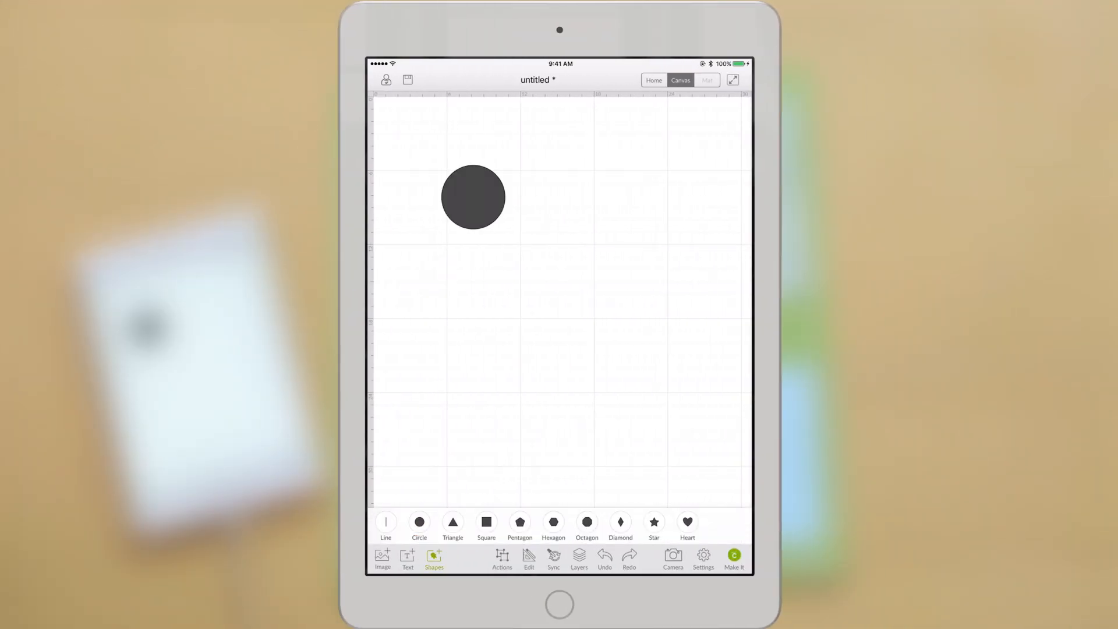
pyautogui.click(473, 195)
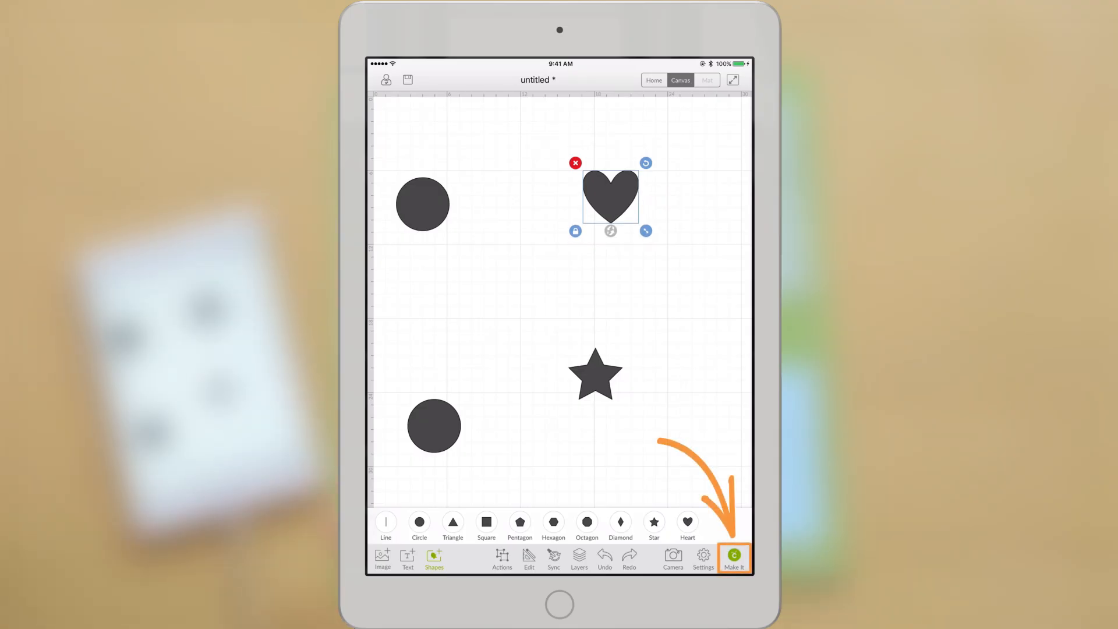
pyautogui.click(735, 558)
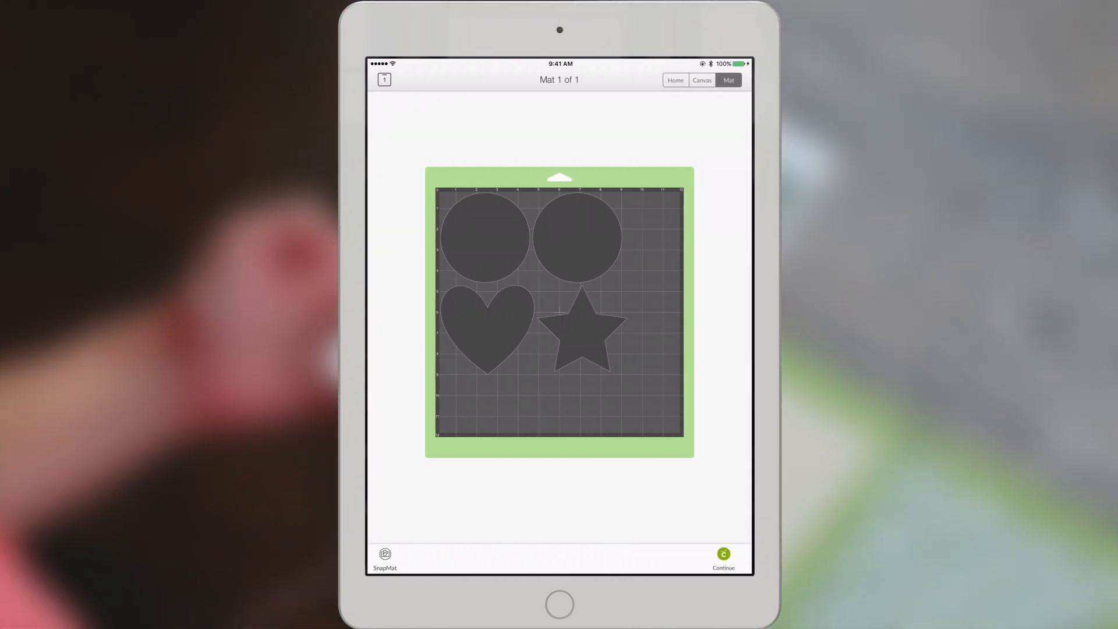
# Use SnapMat to photograph the physical cutting mat holding three scrap papers
pyautogui.click(385, 558)
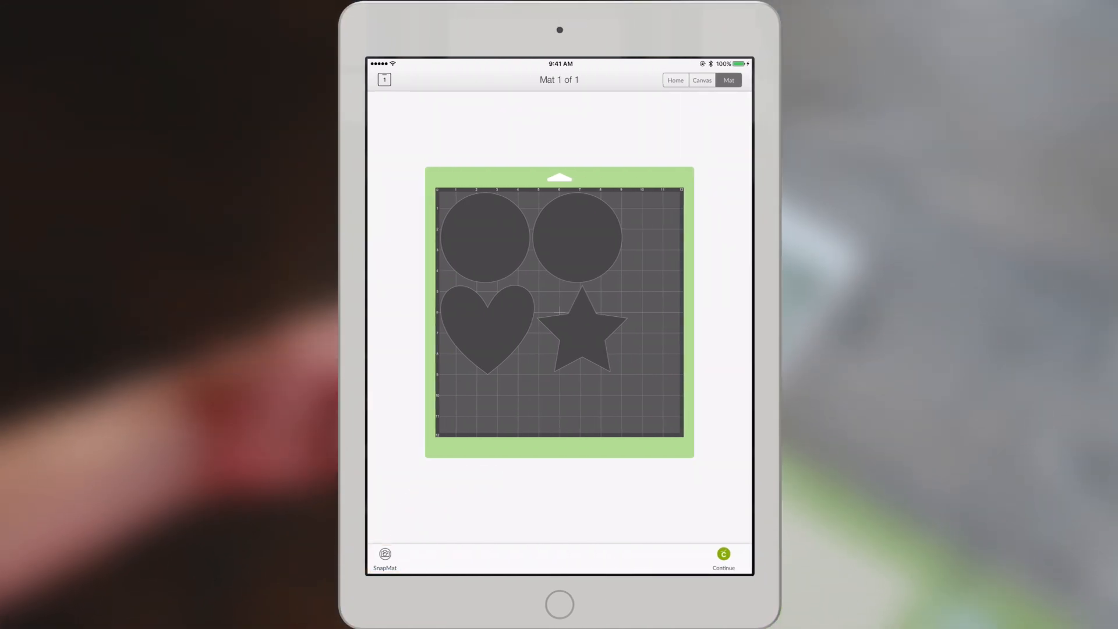
pyautogui.click(384, 558)
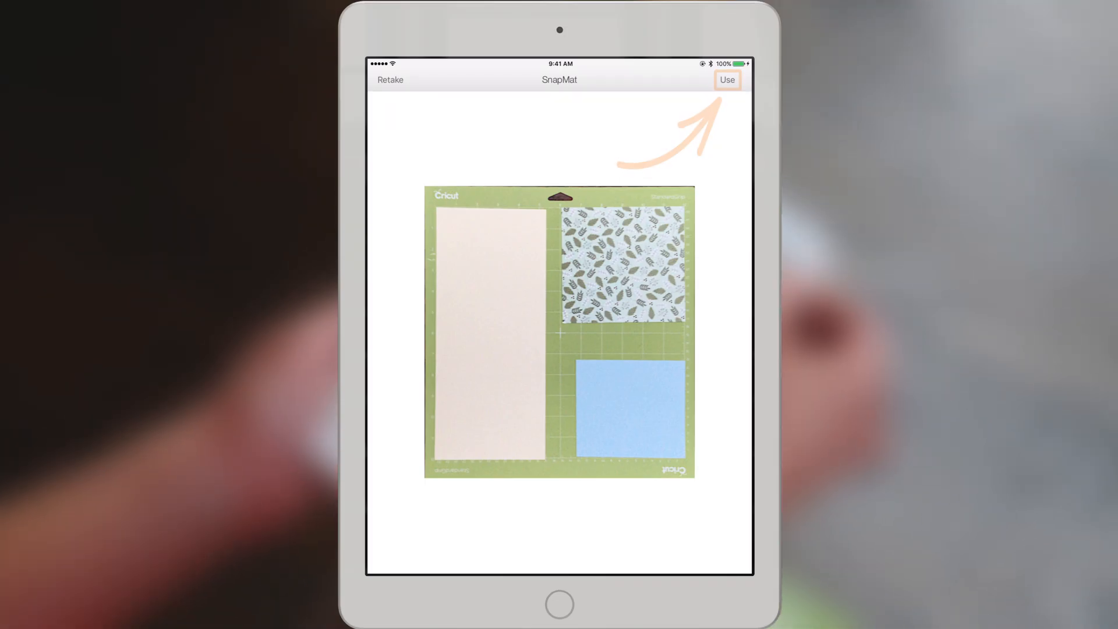
# Accept the mat photo and drag the shapes, including the star, onto the leaf-patterned scrap paper
pyautogui.click(726, 80)
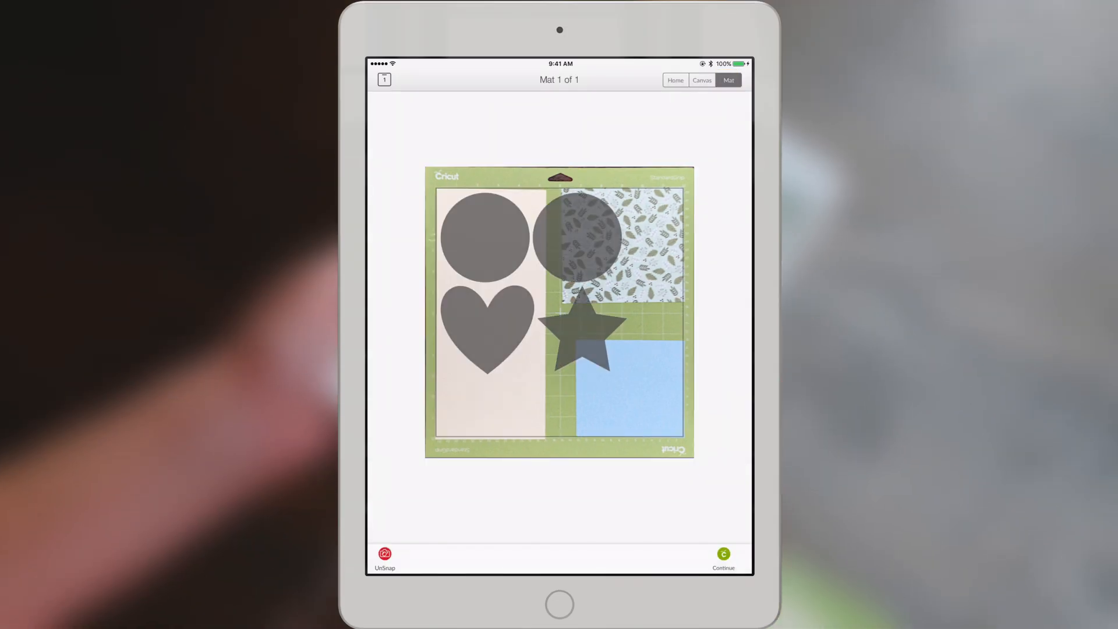
pyautogui.click(578, 238)
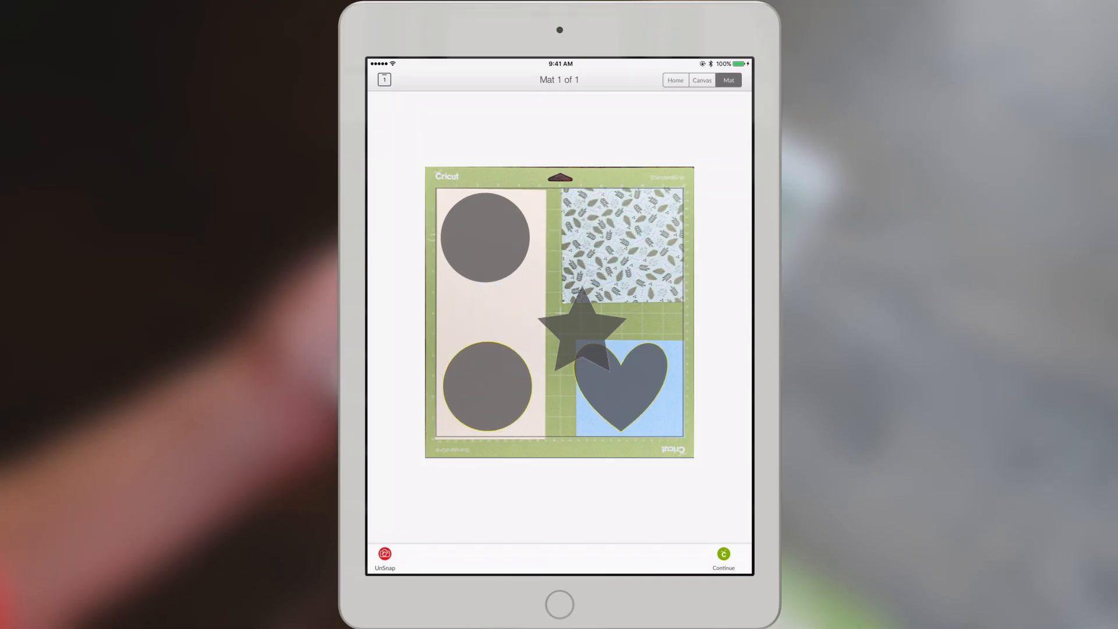
pyautogui.click(585, 332)
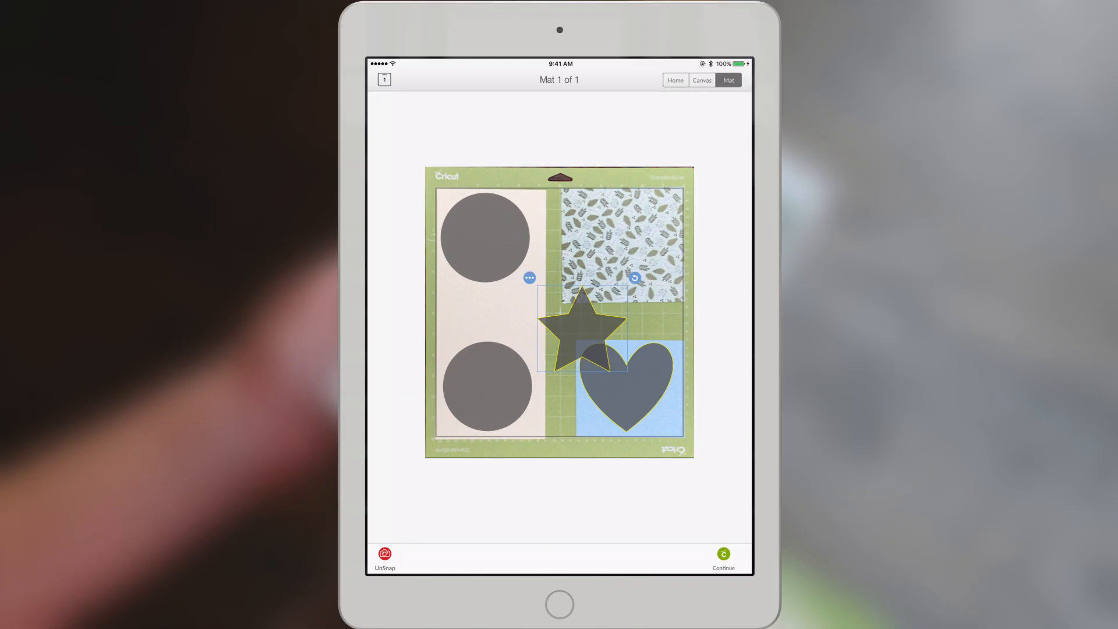
pyautogui.moveTo(584, 332); pyautogui.dragTo(627, 236)
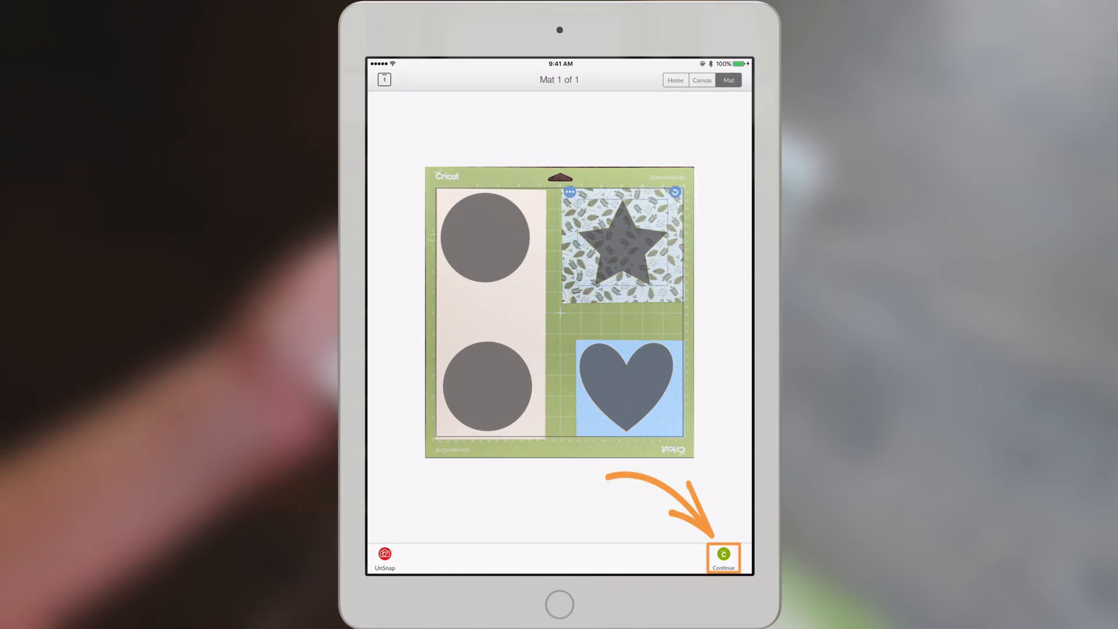
# Continue to cut setup and set the material to Medium Cardstock – 80 lb
pyautogui.click(723, 558)
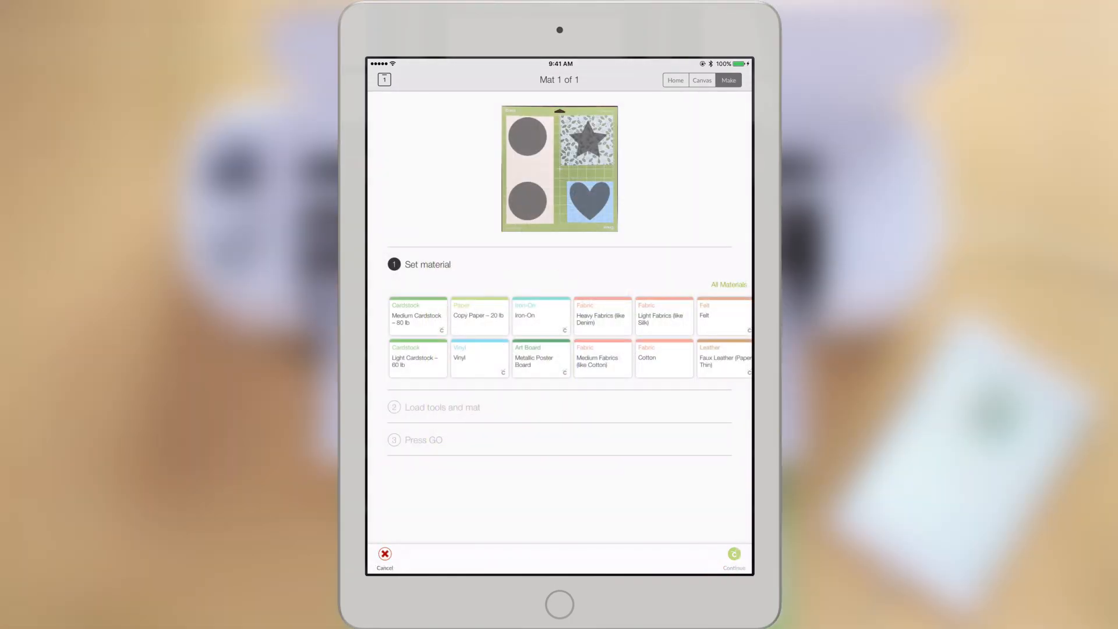
pyautogui.click(417, 315)
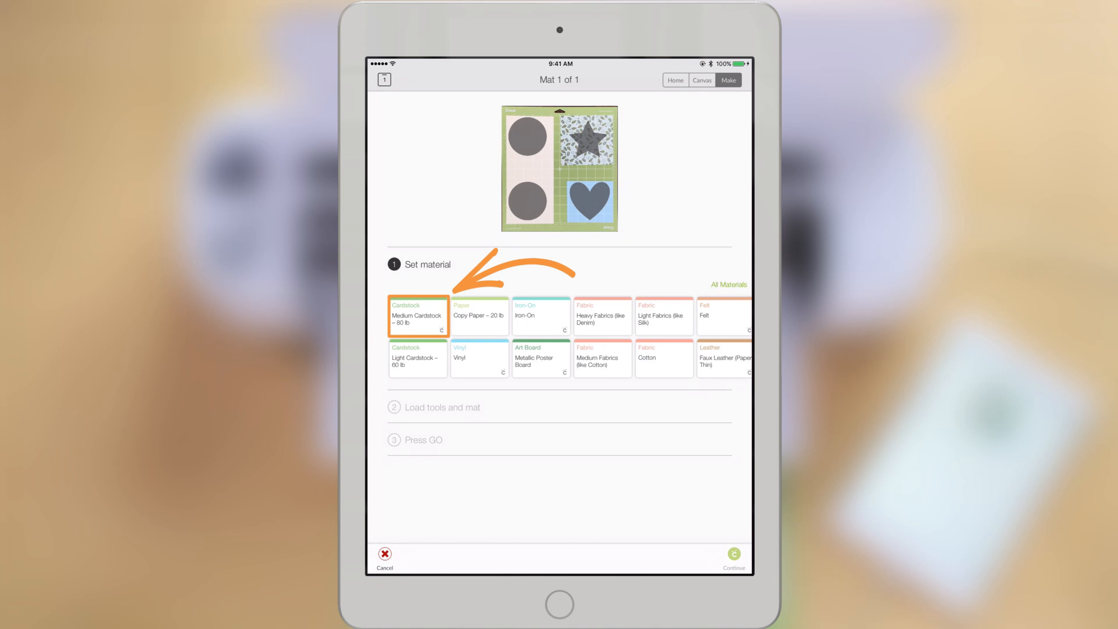